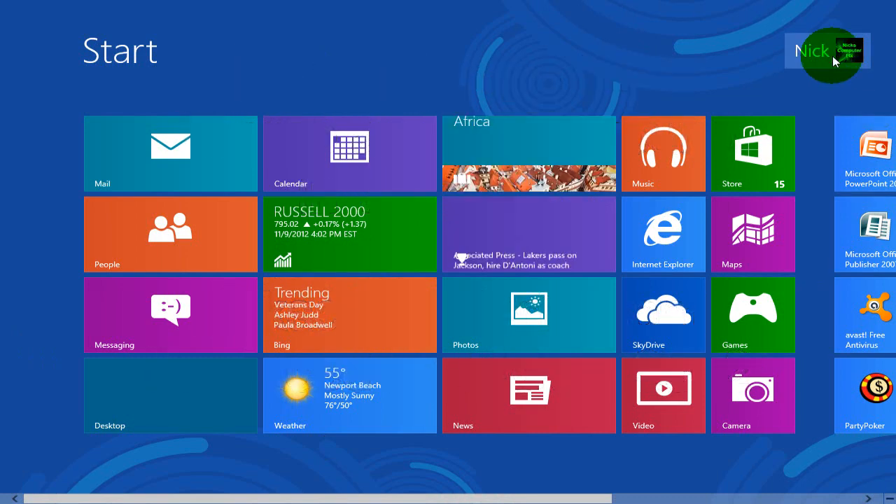
# - Open Change account picture from the user tile on the Start screen
pyautogui.click(826, 51)
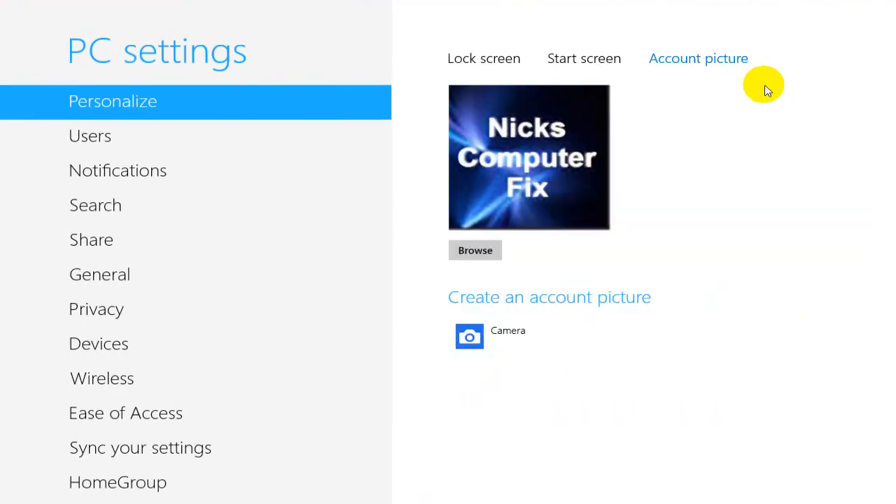
# - Try piano, railway and honeycomb lock screen photos, ending on the Space Needle landscape
pyautogui.click(484, 58)
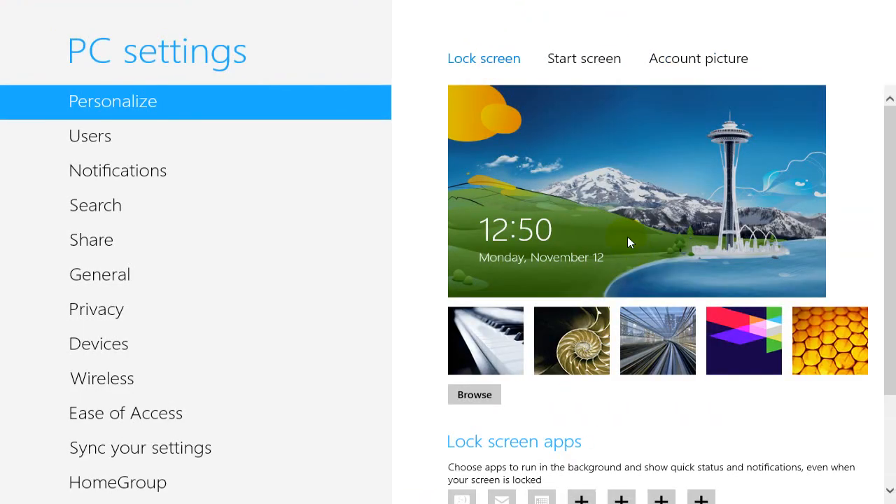
pyautogui.click(484, 340)
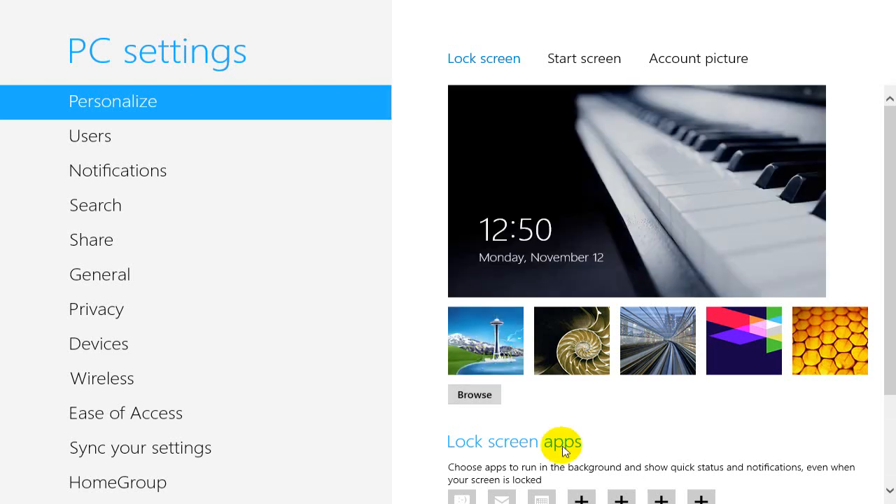
pyautogui.click(657, 341)
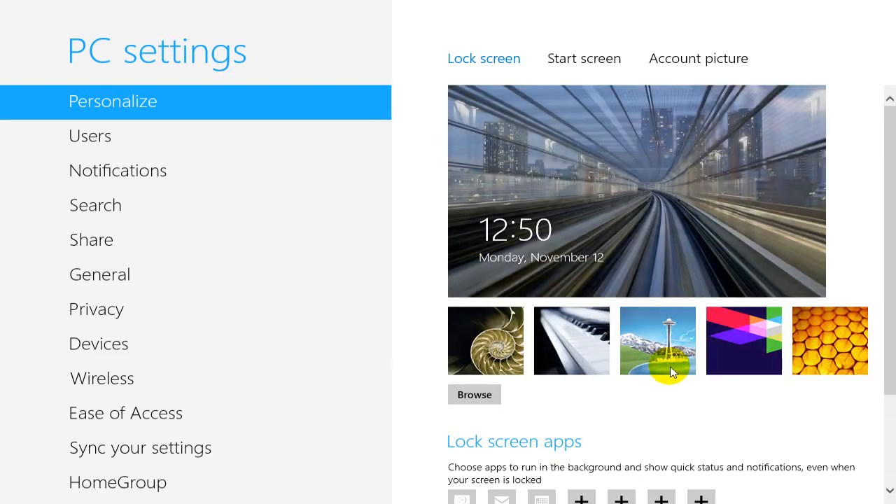
pyautogui.click(830, 340)
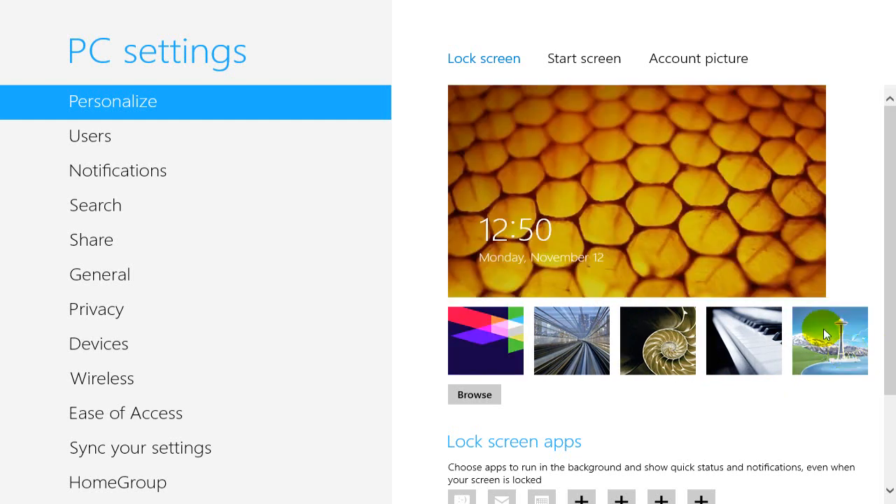
pyautogui.click(830, 340)
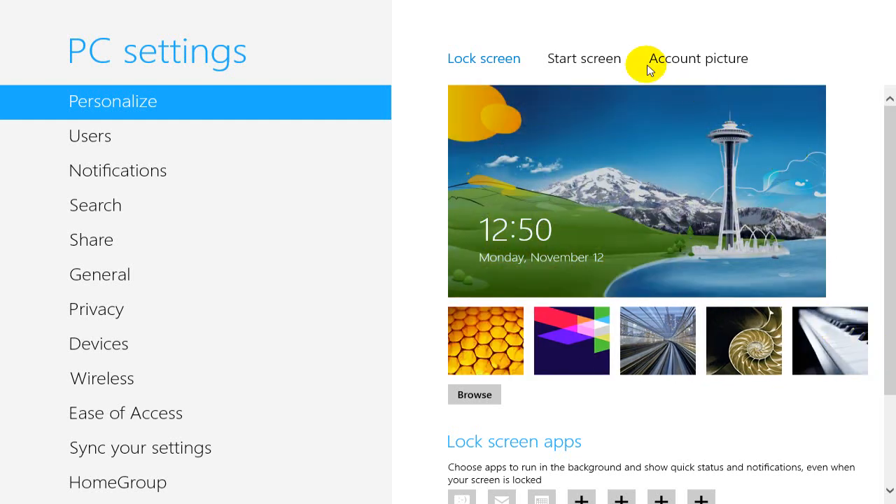
# - Pick a different background pattern for the Start screen
pyautogui.click(584, 58)
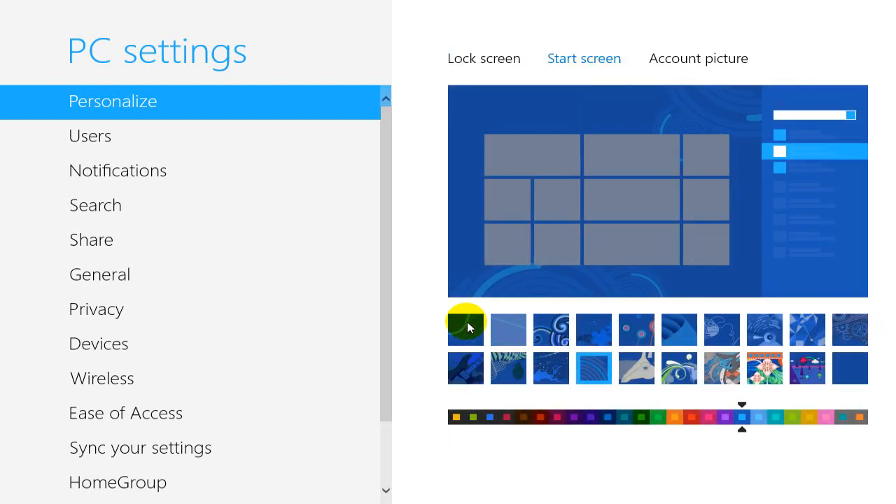
pyautogui.click(465, 369)
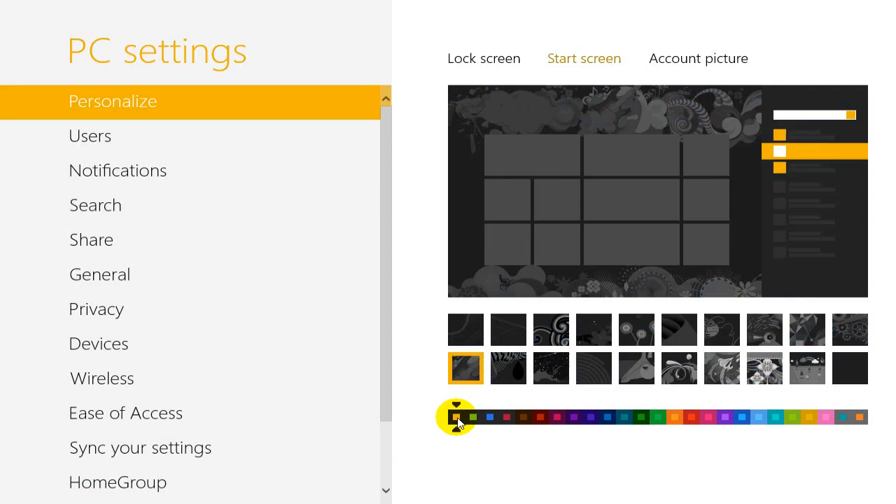
# - Try blue, teal and orange Start screen colours, settle on blue, then view account picture settings
pyautogui.click(518, 417)
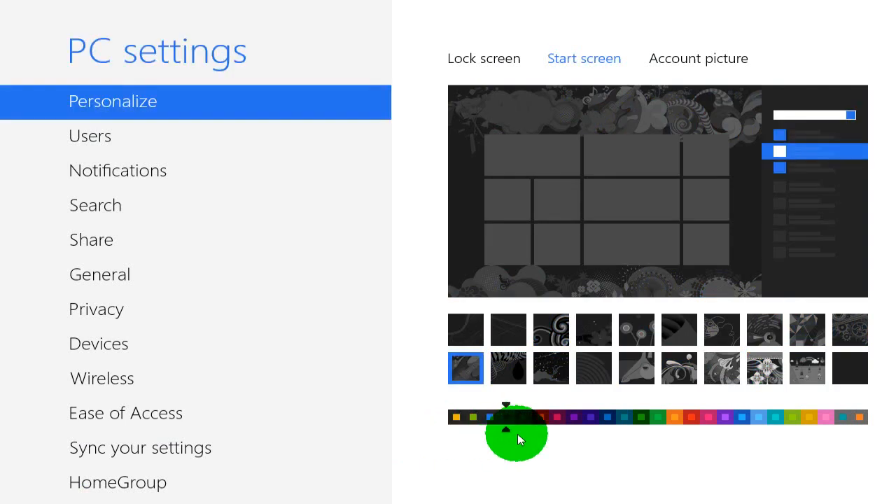
pyautogui.moveTo(516, 434); pyautogui.dragTo(657, 435)
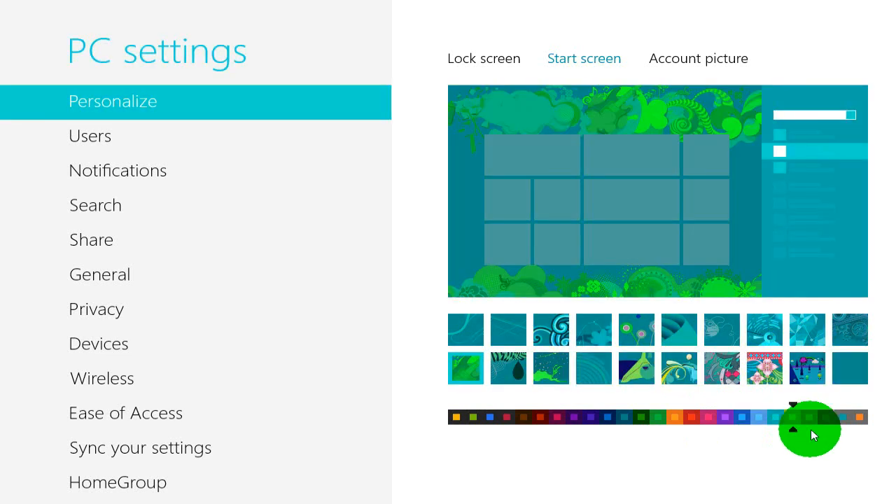
pyautogui.click(810, 417)
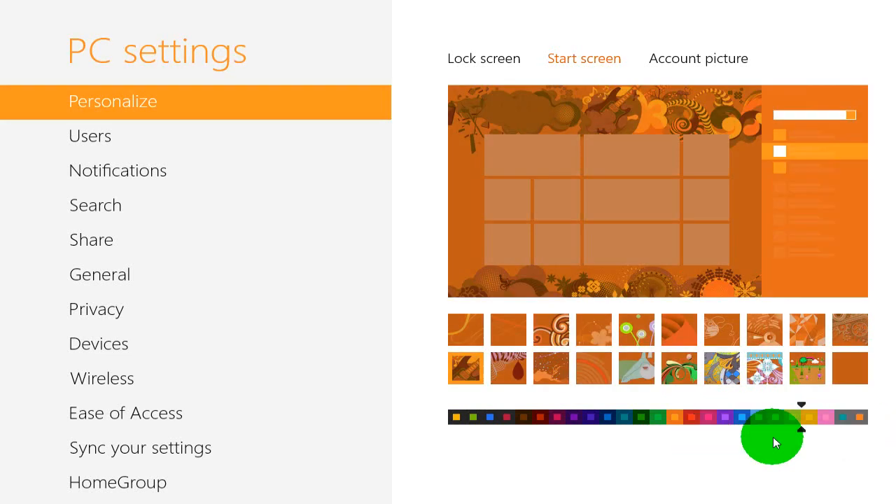
pyautogui.click(742, 417)
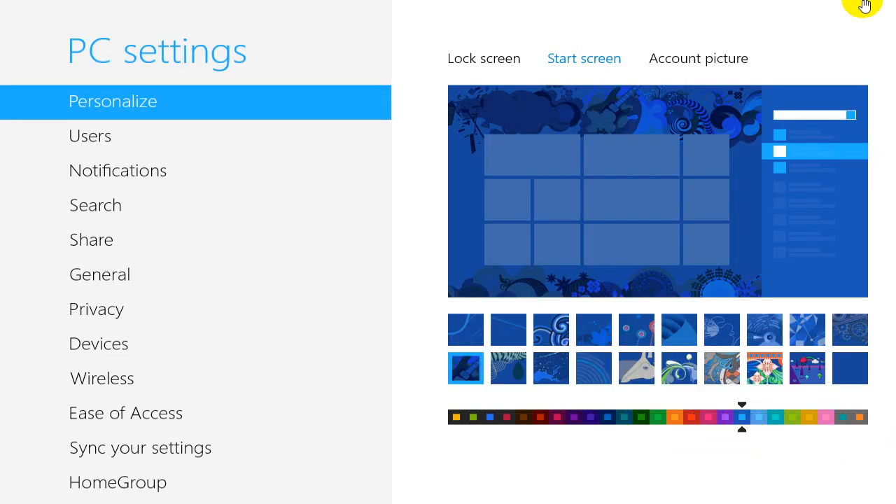
pyautogui.click(698, 58)
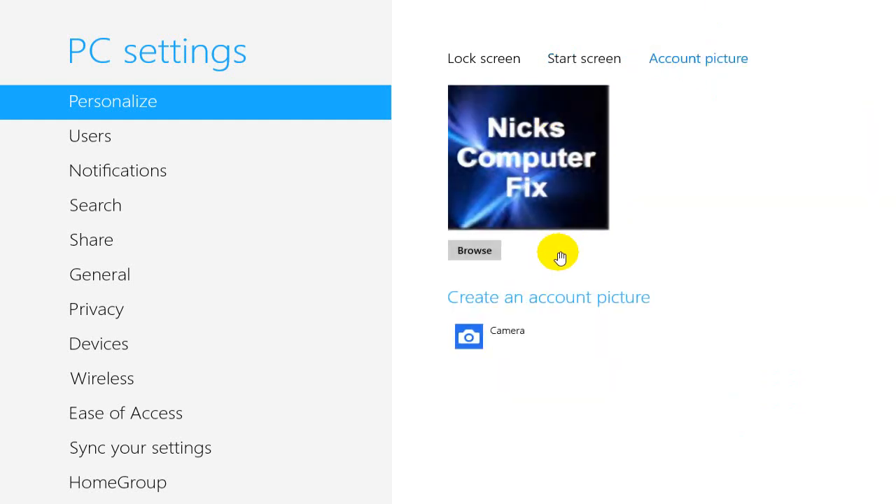
pyautogui.moveTo(559, 247)
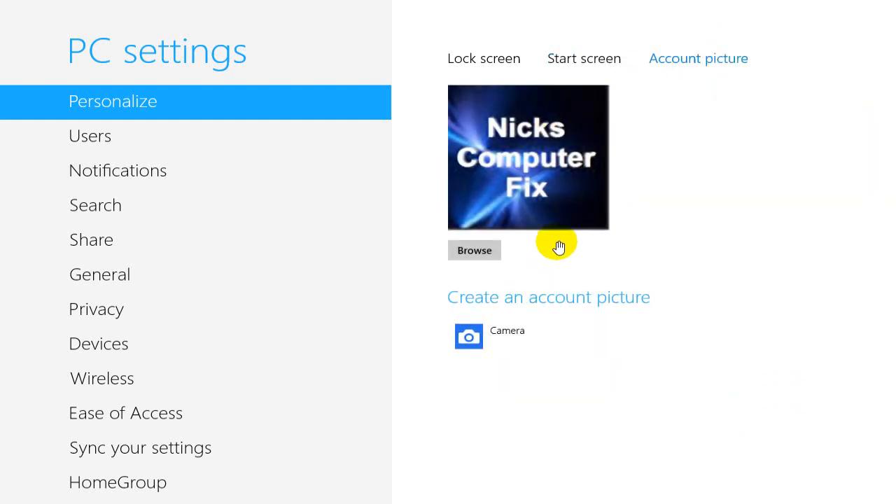